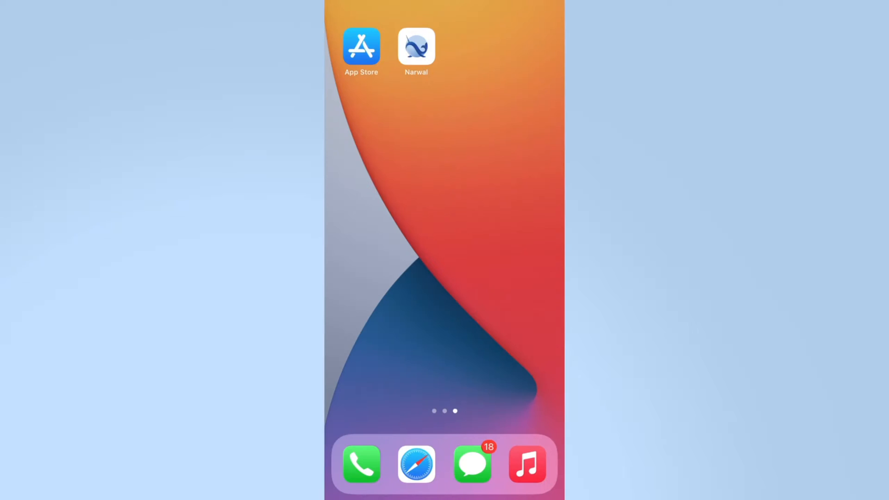
left_click(415, 45)
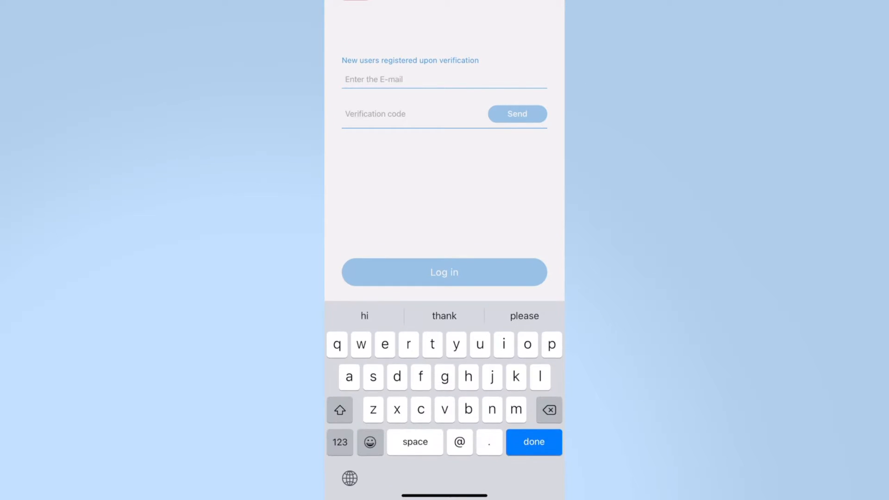
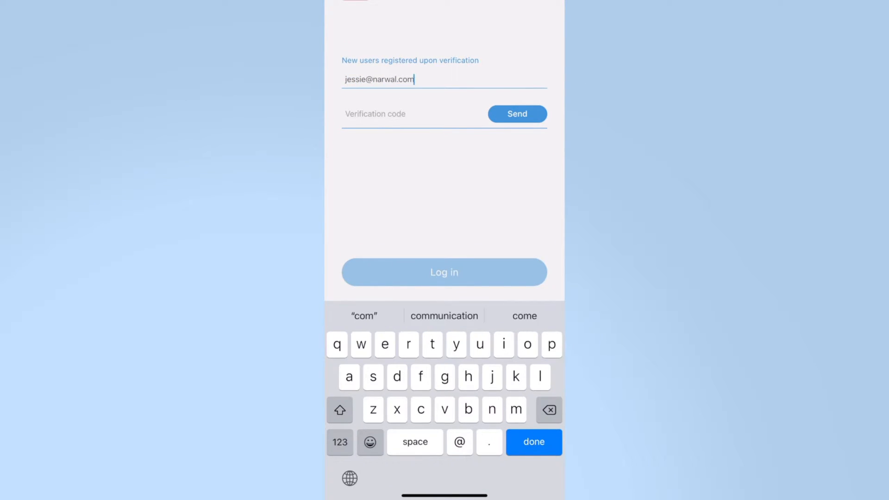
left_click(516, 114)
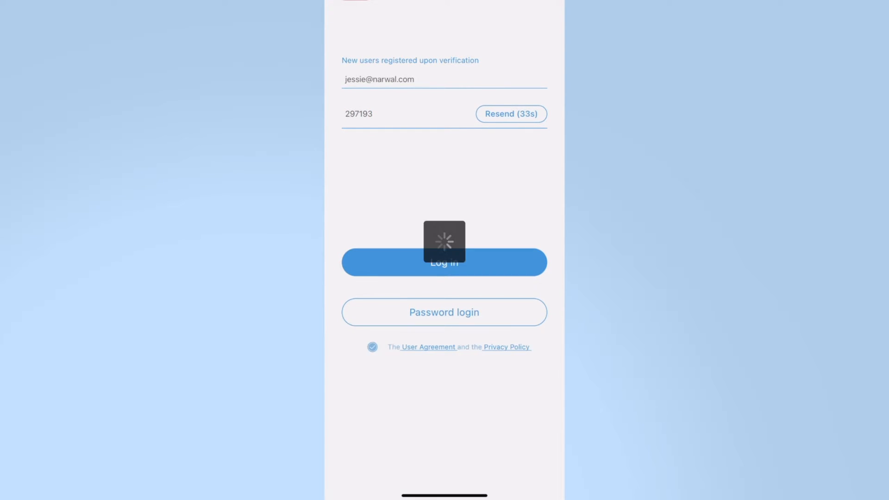
left_click(443, 262)
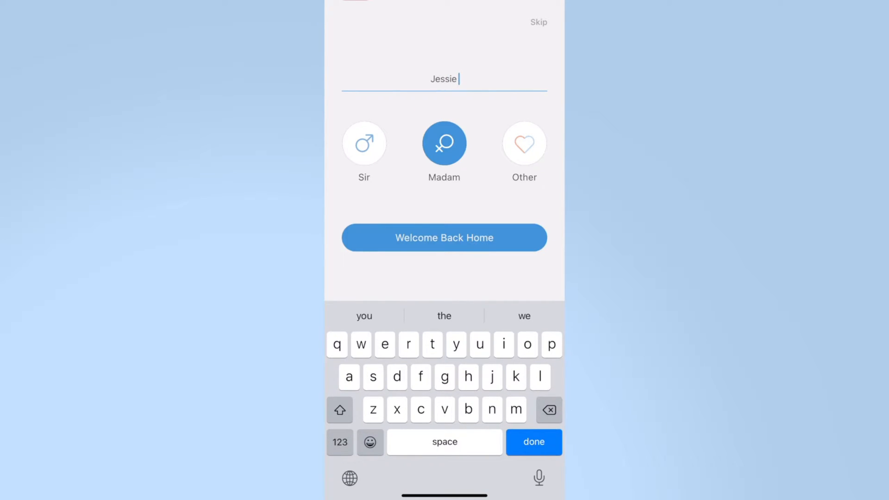
left_click(443, 237)
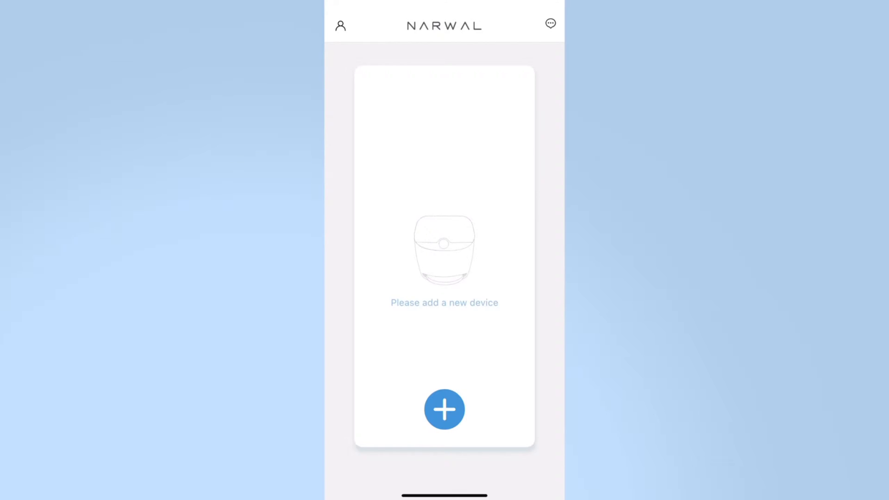
Add a new robot: enter the Wi-Fi password, confirm setup steps and join the robot's network
left_click(443, 409)
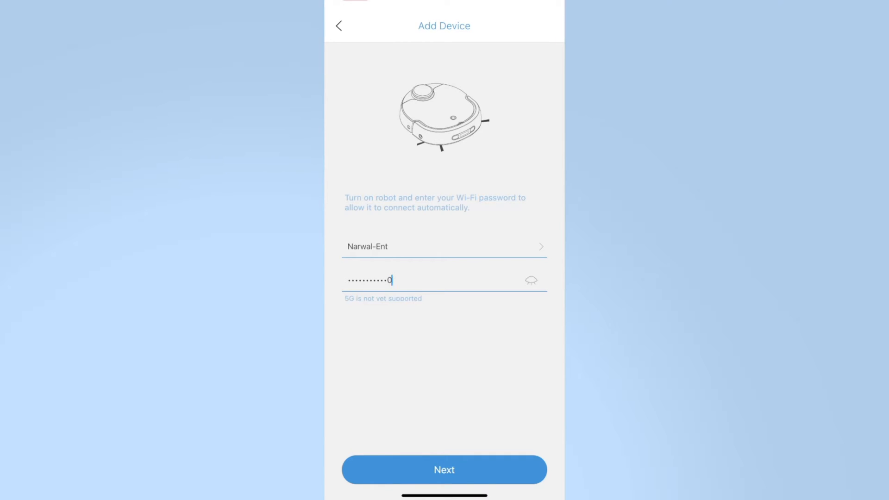
left_click(443, 468)
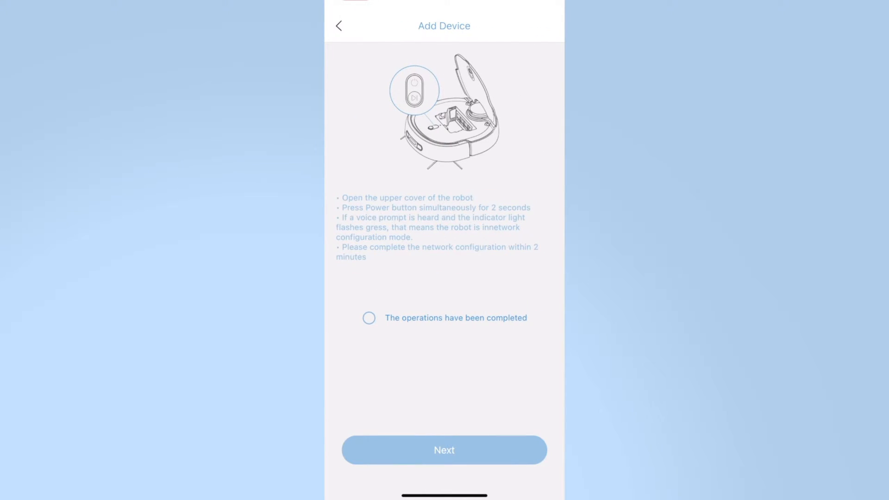
left_click(443, 449)
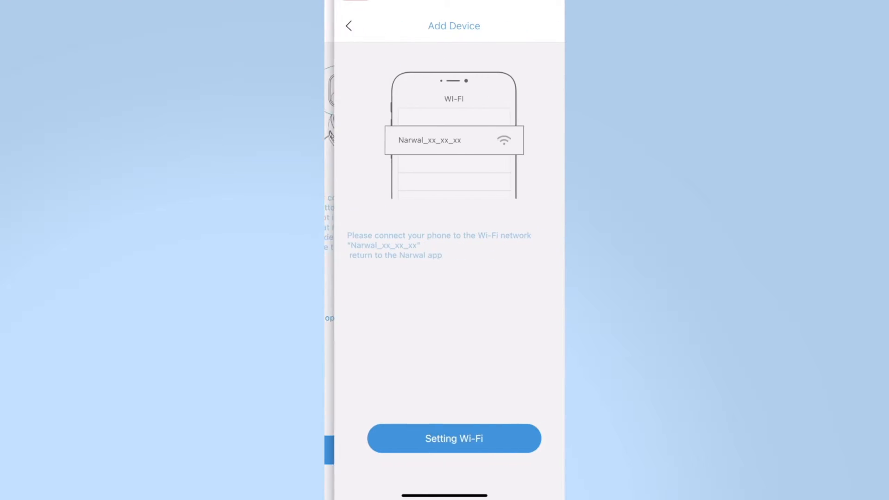
left_click(453, 437)
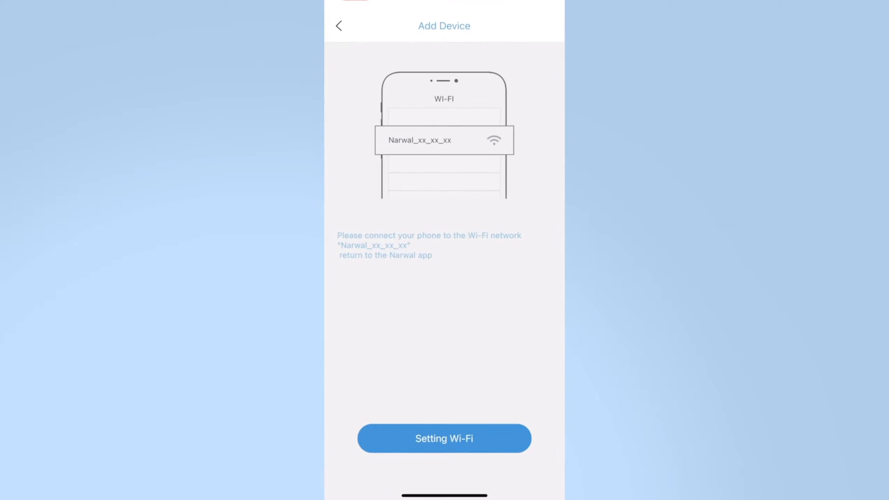
left_click(444, 437)
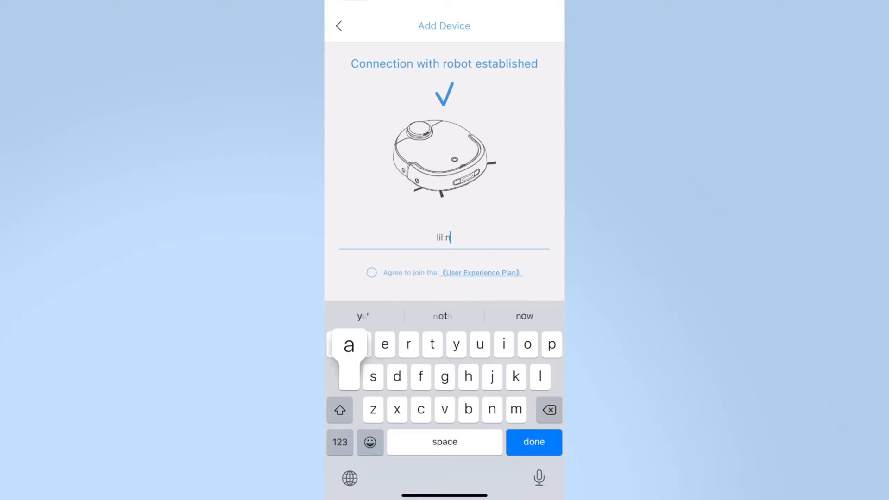
Join the User Experience Plan and confirm the robot name 'lil narwal'
left_click(532, 441)
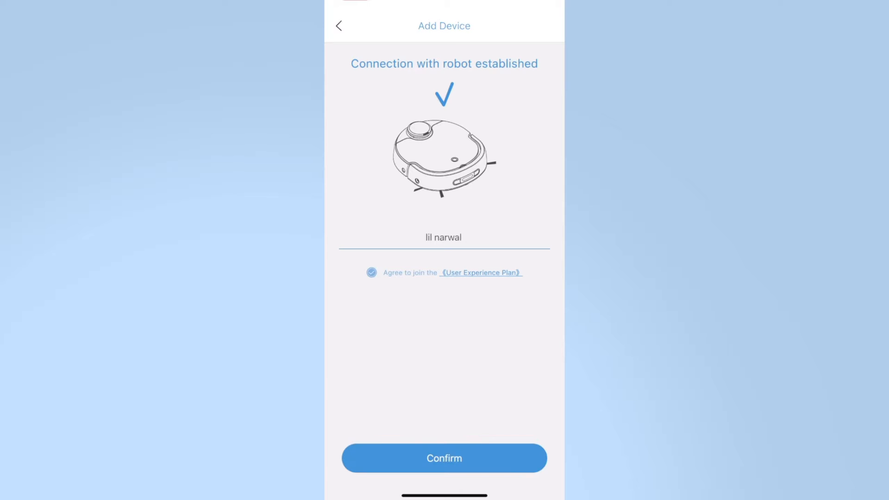
left_click(443, 458)
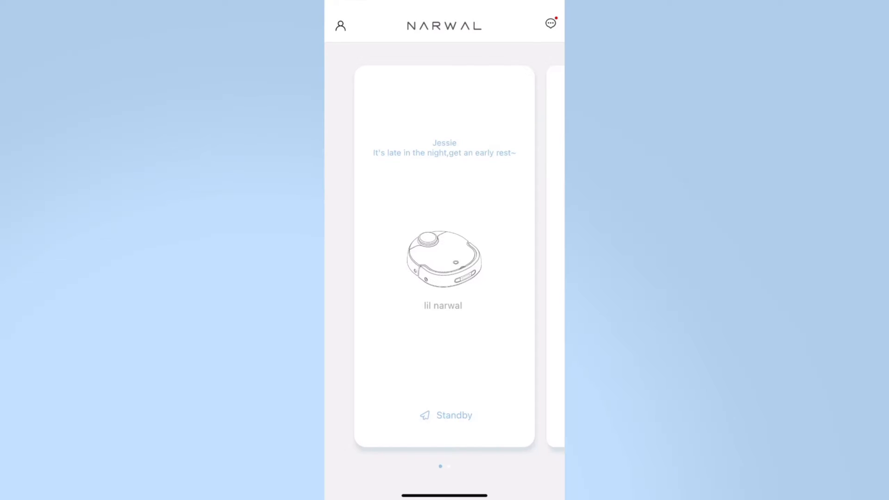
Start lil narwal's first Mapping run from the reminder and return to the home screen
left_click(443, 256)
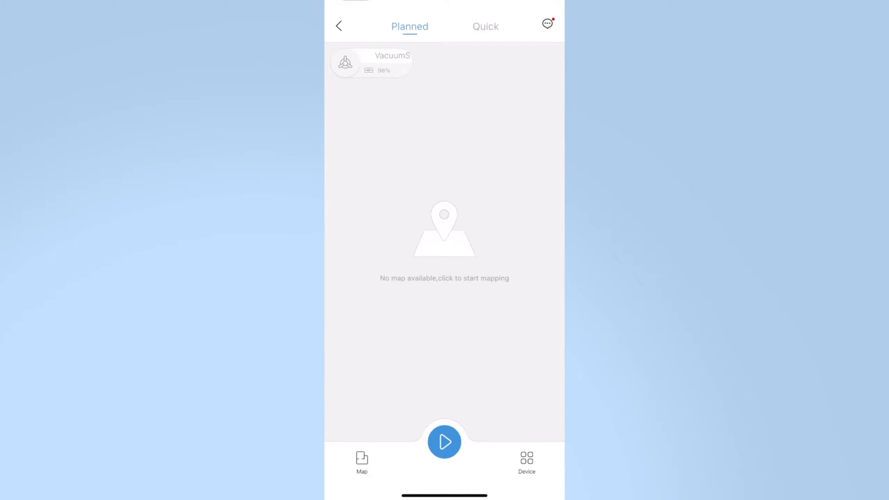
left_click(443, 441)
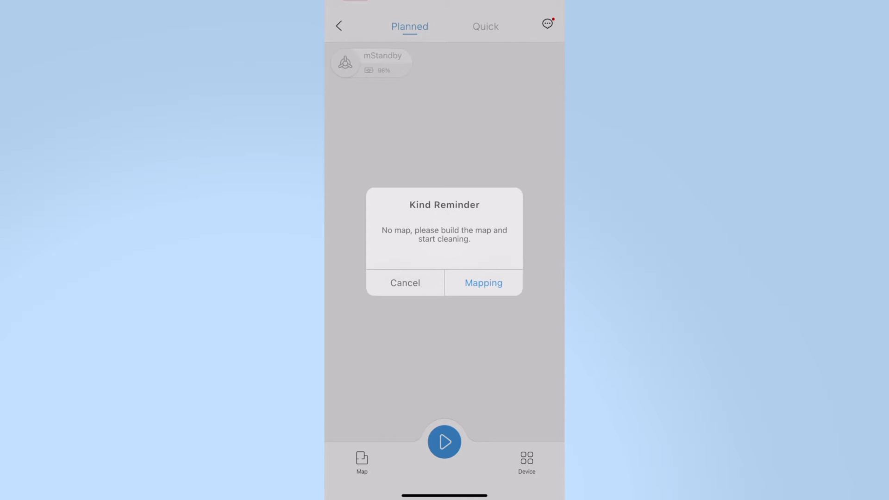
left_click(483, 283)
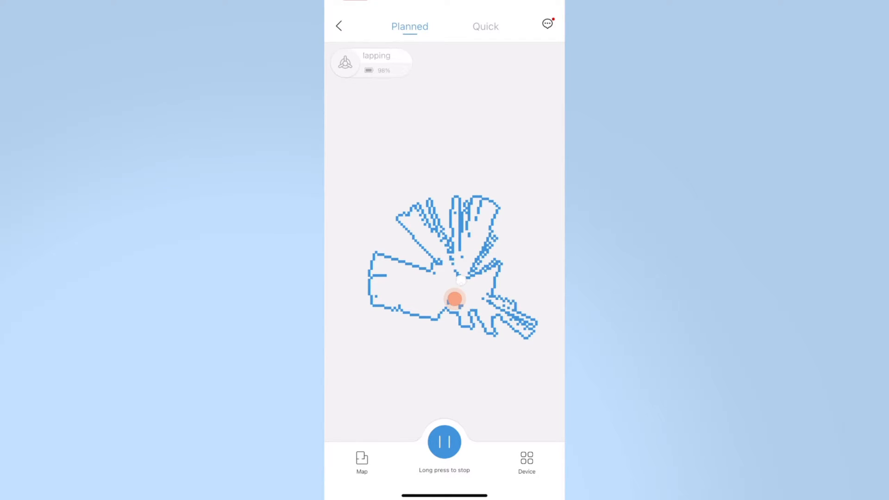
left_click(339, 26)
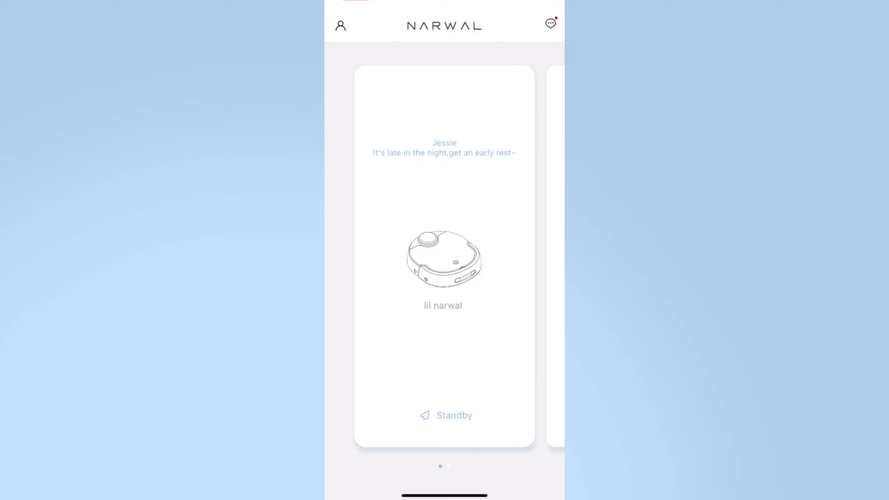
Add a no-mop off-limits zone in Room1's lower-left corner via Map Management and save the map
left_click(444, 258)
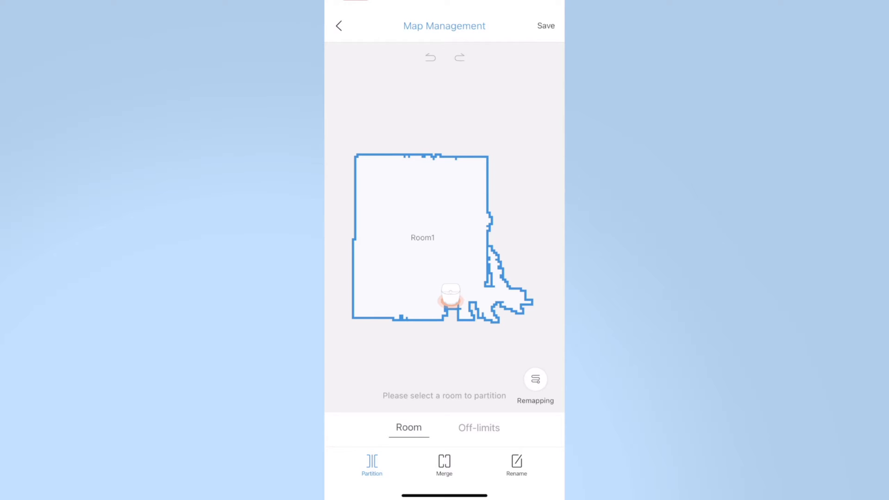
left_click(479, 427)
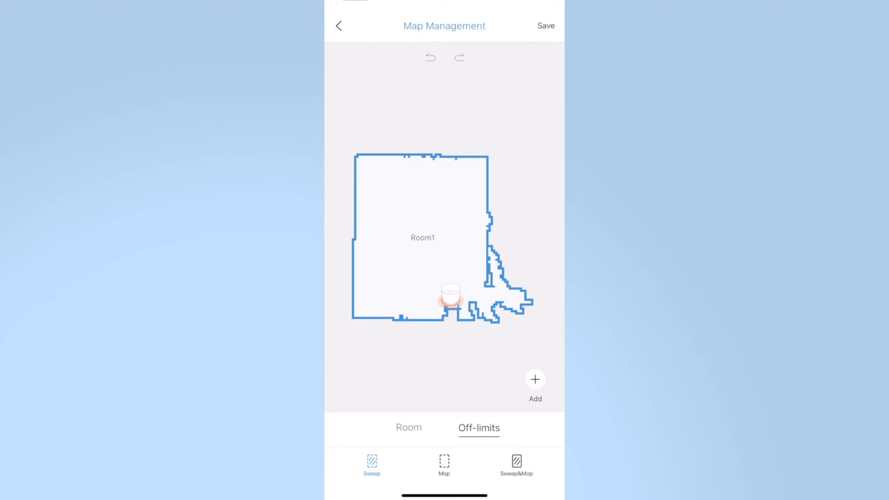
left_click(533, 379)
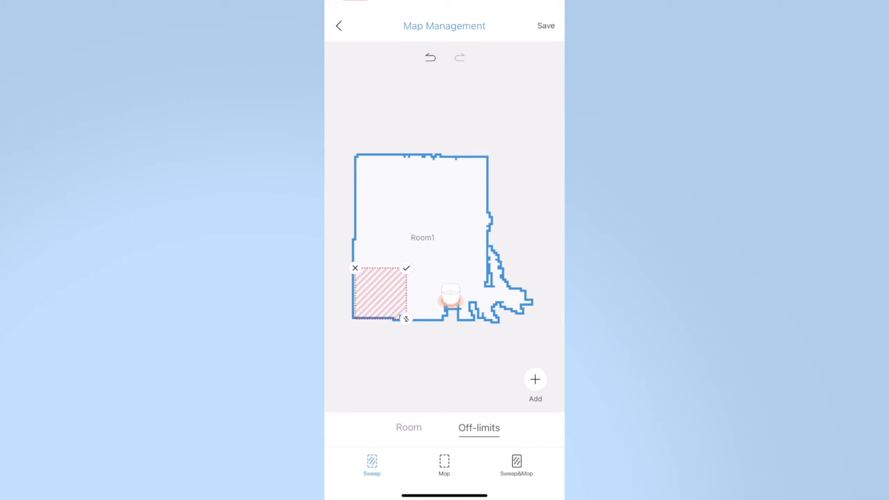
left_click(407, 268)
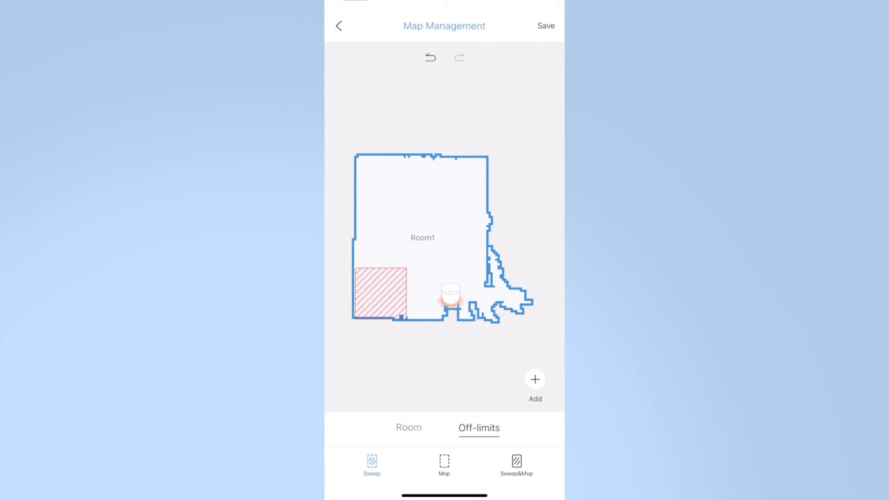
left_click(445, 464)
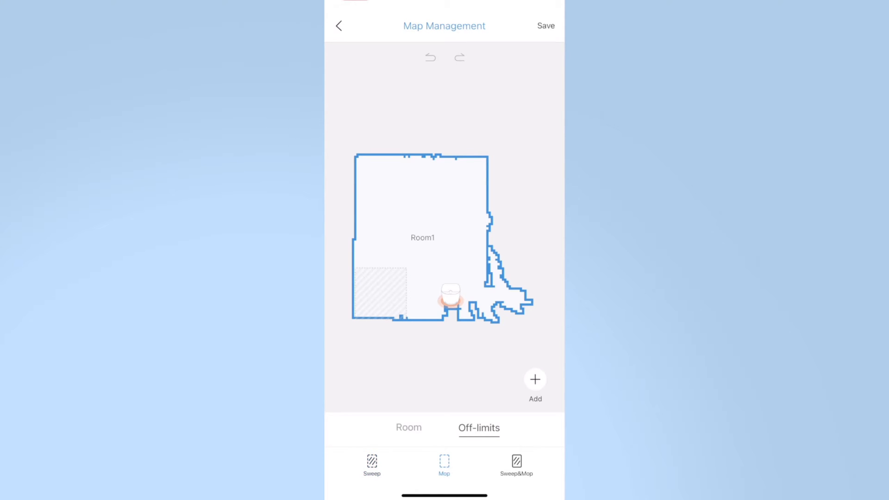
left_click(338, 26)
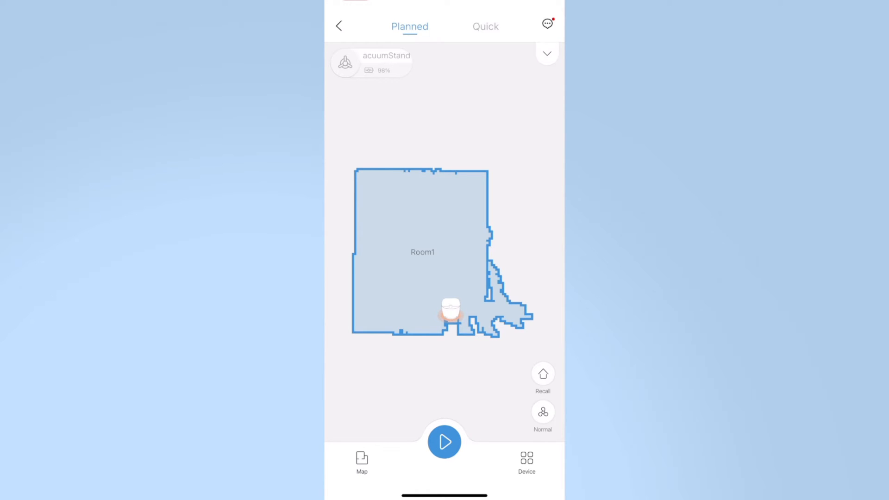
Launch the planned cleaning run, go back and reopen lil narwal's cleaning map
left_click(444, 442)
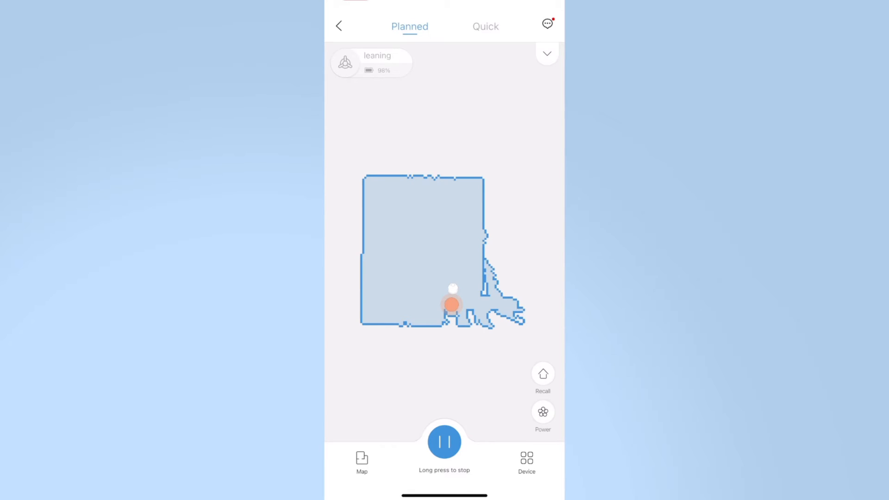
left_click(338, 26)
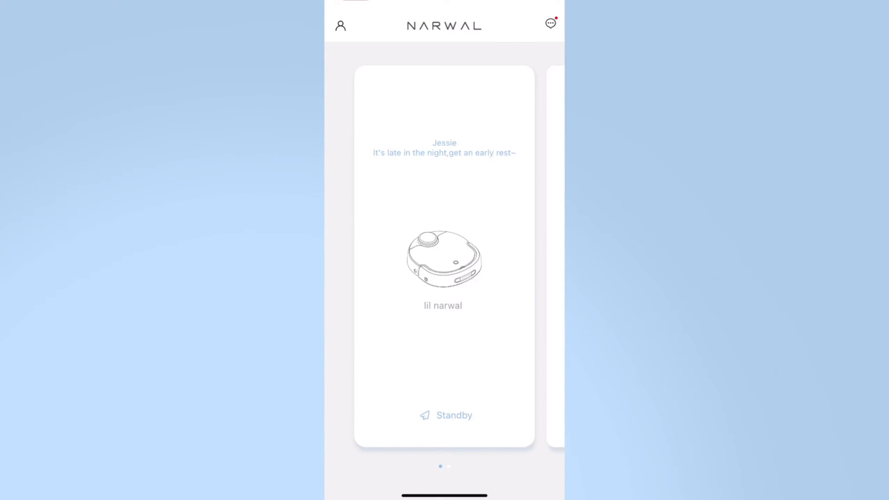
left_click(444, 259)
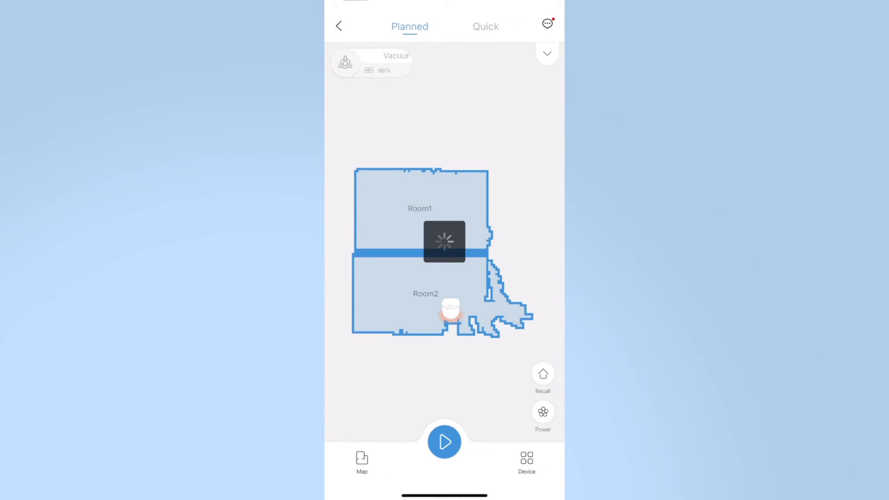
Start a Quick clean of Room1 set to 2 Times
left_click(484, 26)
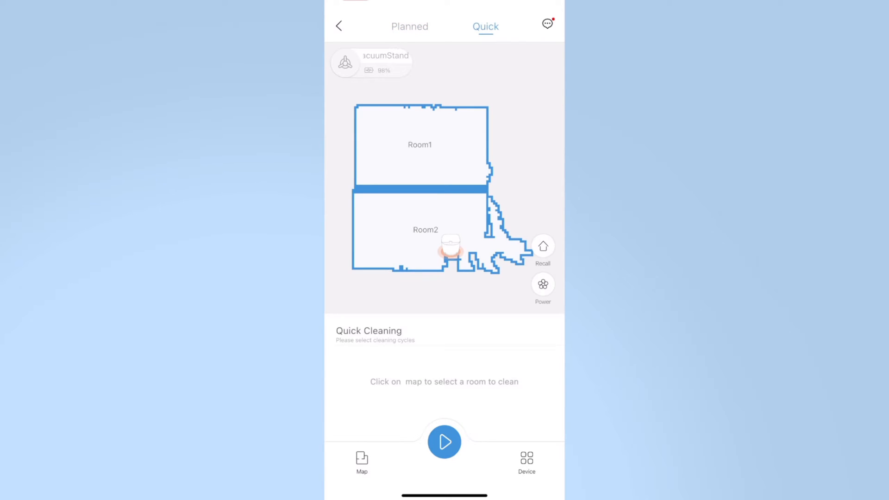
left_click(419, 145)
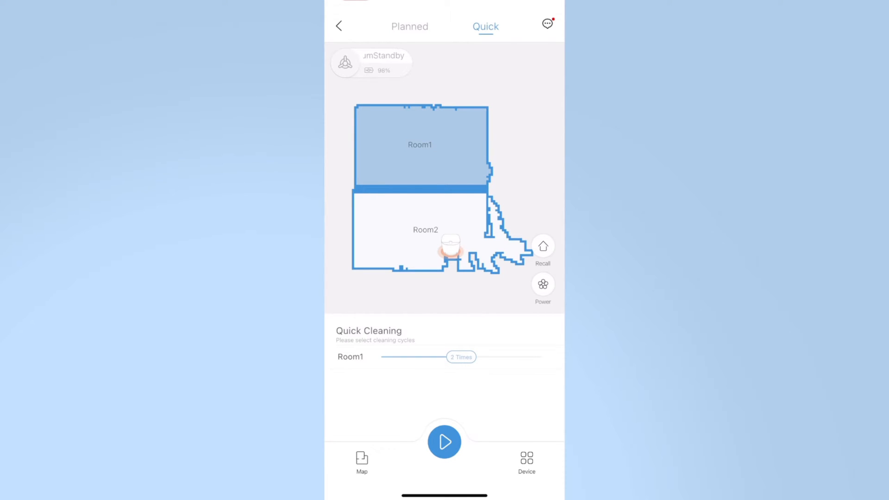
left_click(443, 441)
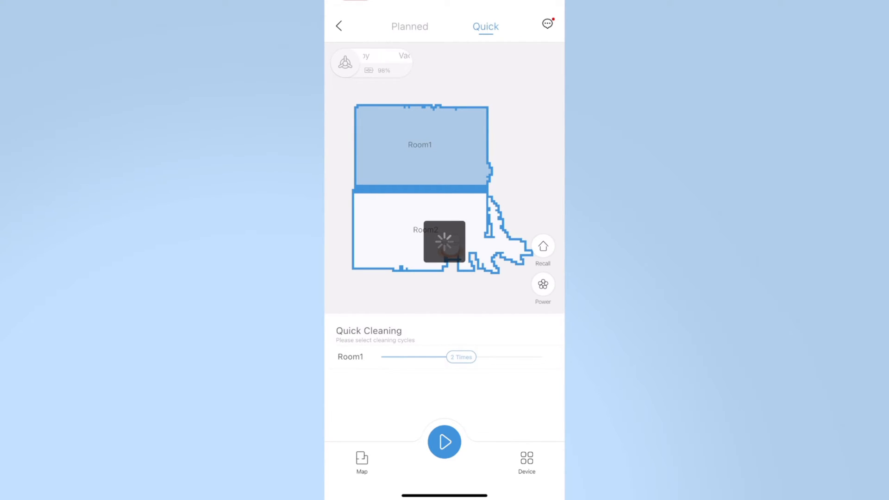
left_click(443, 441)
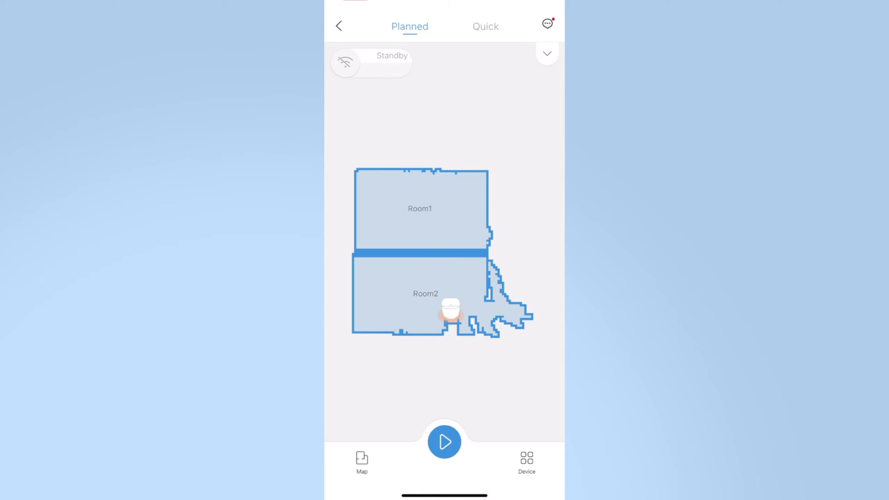
Start a Quick mop of Room1 and Room2 with Room2 at Wet moisture, then return to the overview
left_click(484, 25)
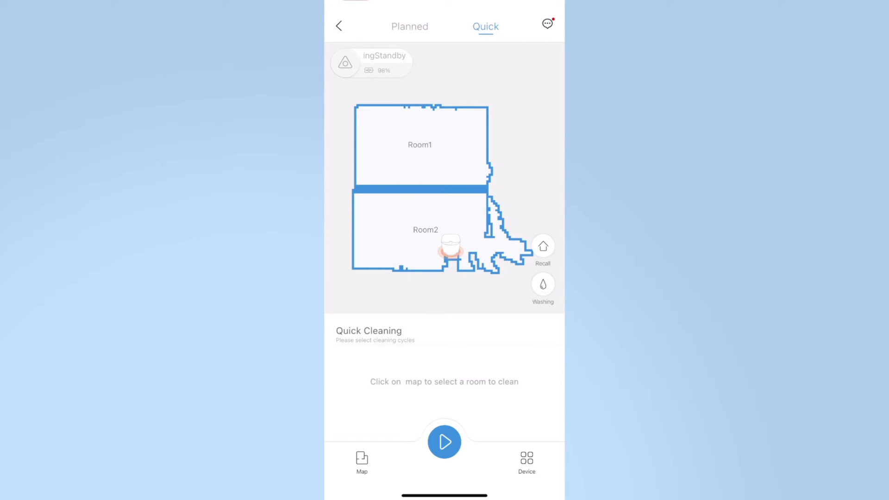
left_click(419, 145)
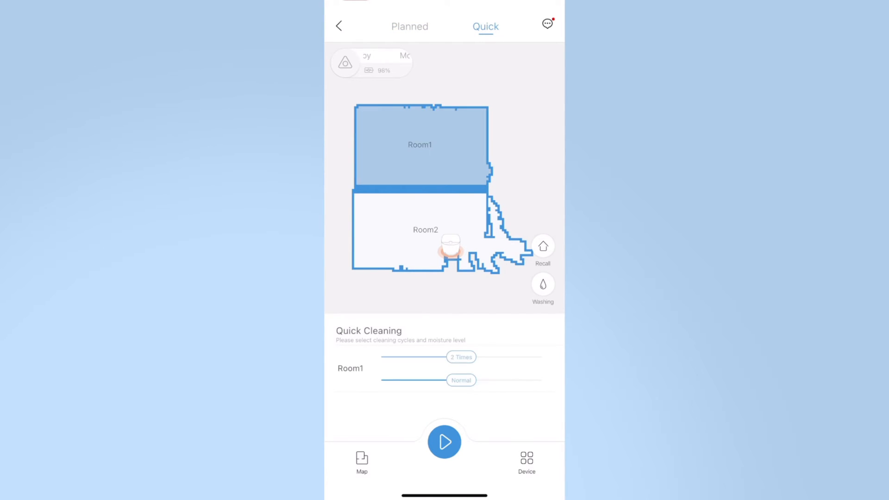
left_click(419, 229)
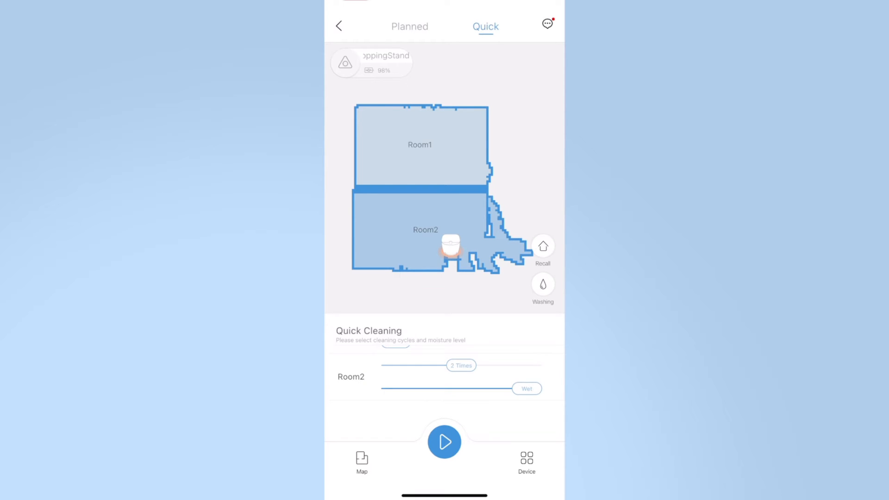
left_click(443, 441)
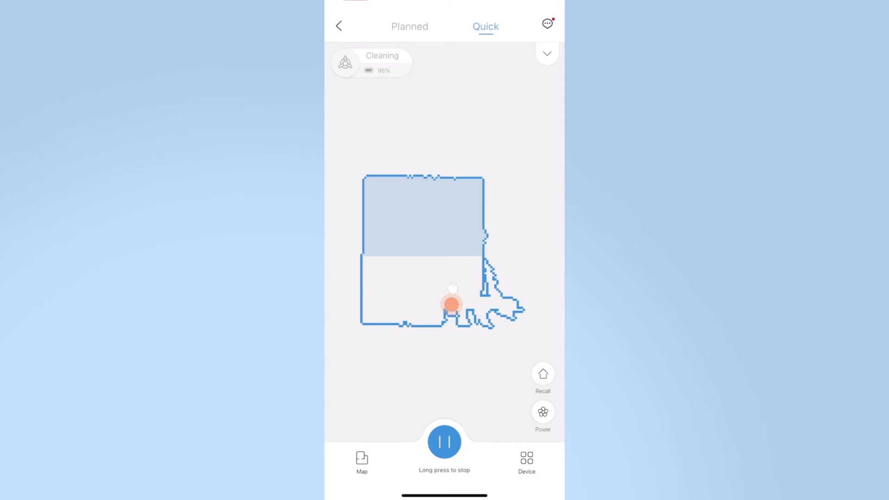
left_click(338, 26)
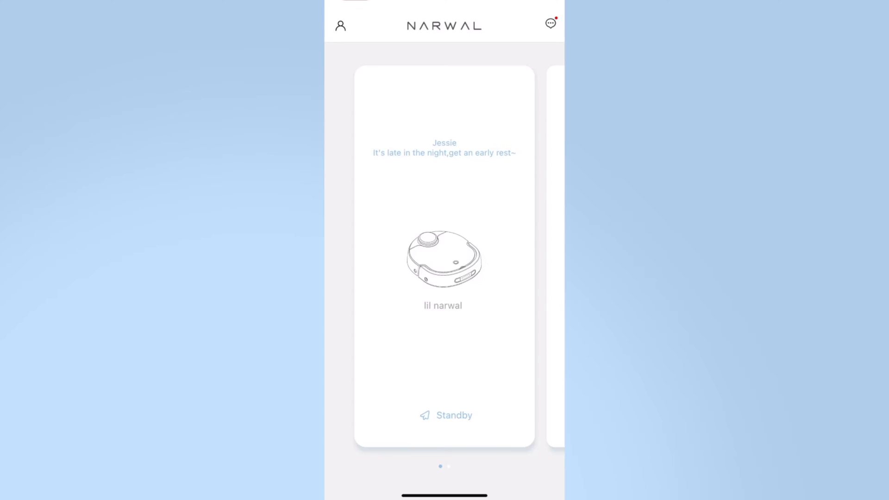
Send a Share Robot invitation for lil narwal to a new member from Device settings
left_click(443, 259)
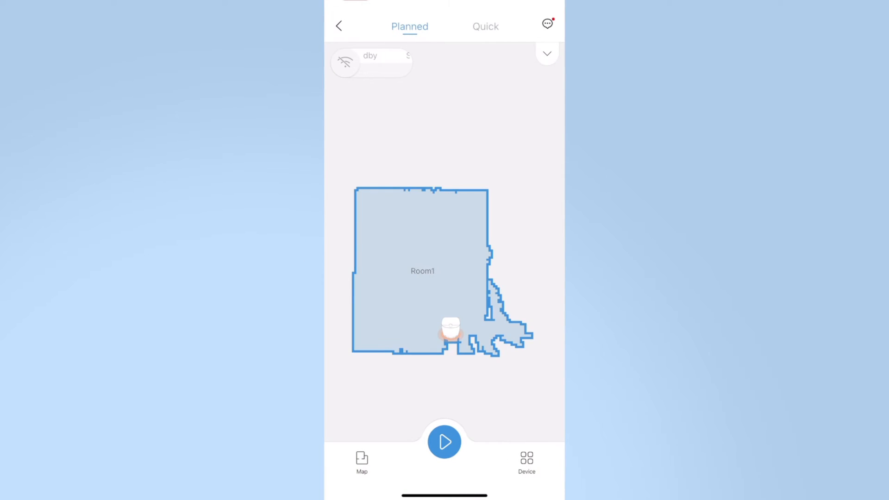
left_click(526, 459)
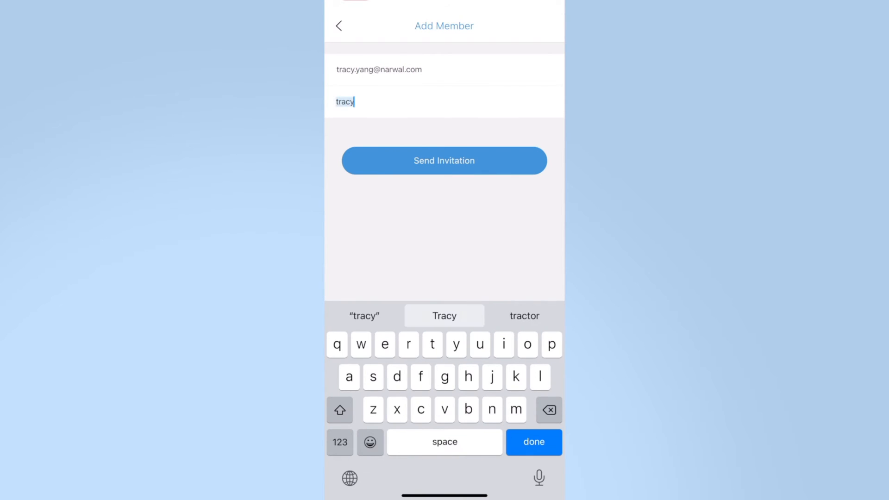
left_click(443, 161)
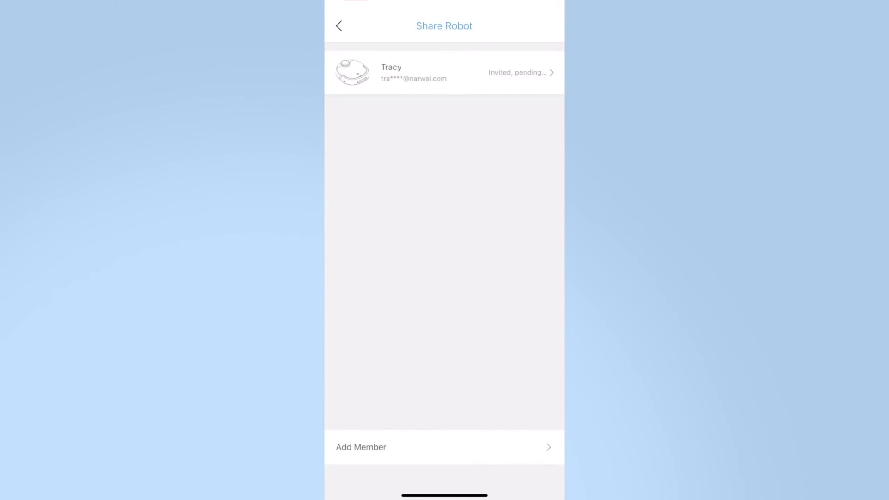
left_click(338, 26)
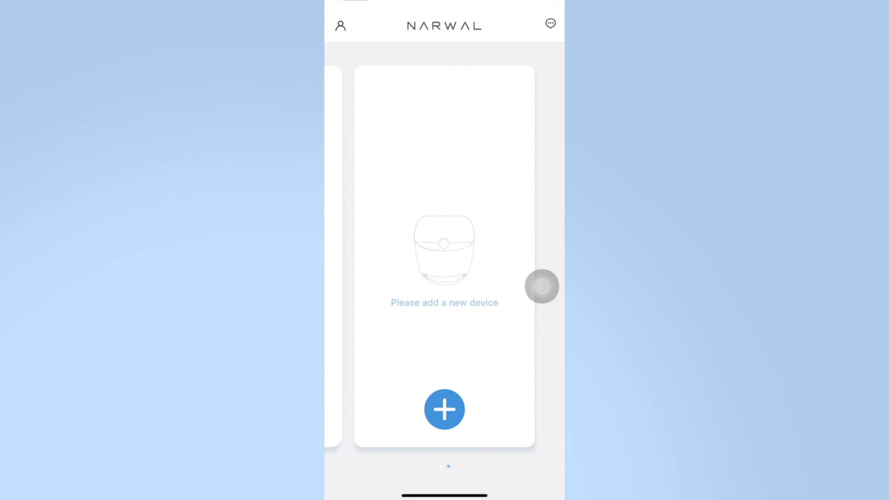
On the other account, accept the sharing invitation from Messages > System Info
left_click(549, 23)
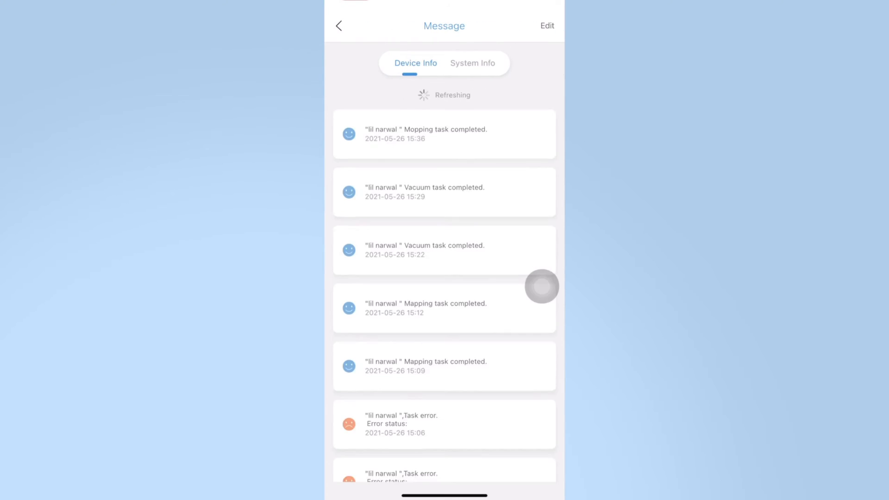
left_click(472, 63)
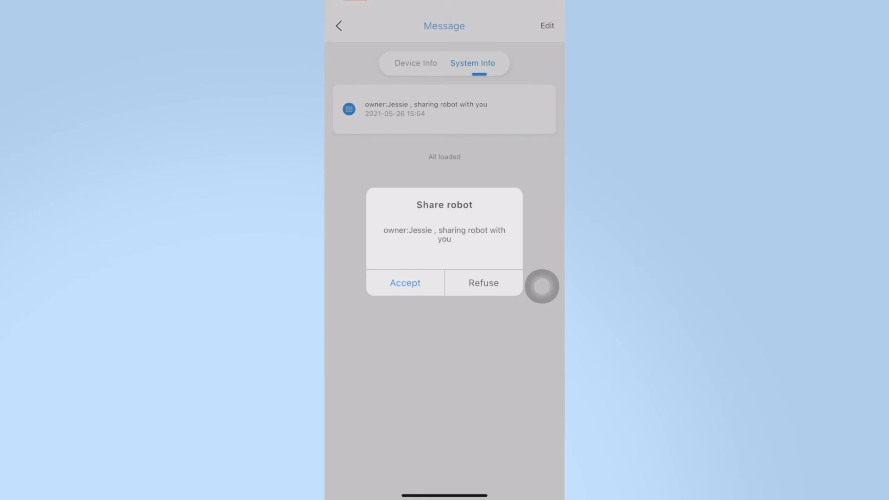
left_click(405, 282)
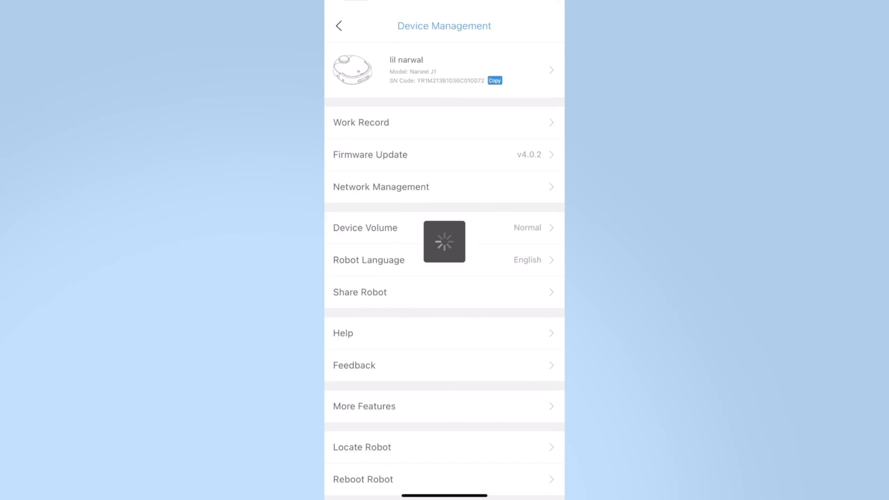